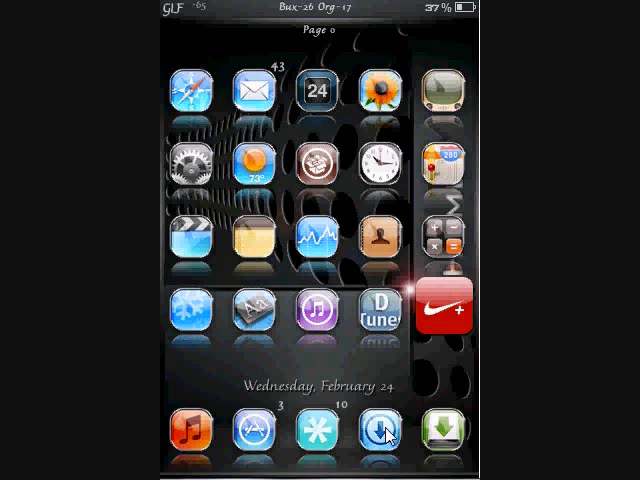
Open Gabe's iPod ScreenSplitr bookmark from the Bonjour collection to mirror the iPod screen.
{"action": "scroll", "scroll_direction": "left", "scroll_amount": 3}
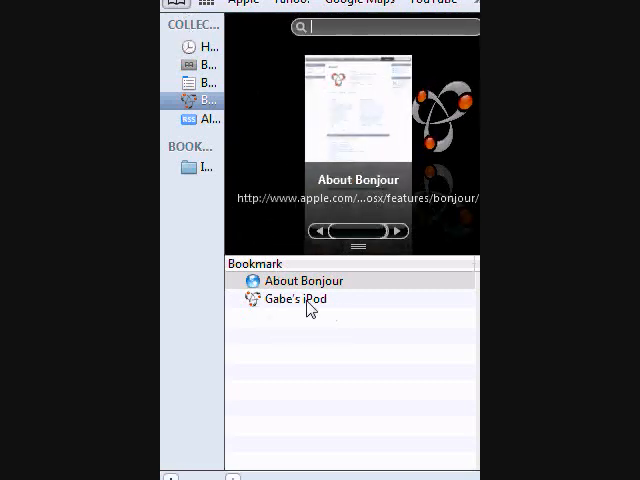
{"action": "left_click", "coordinate": [294, 299]}
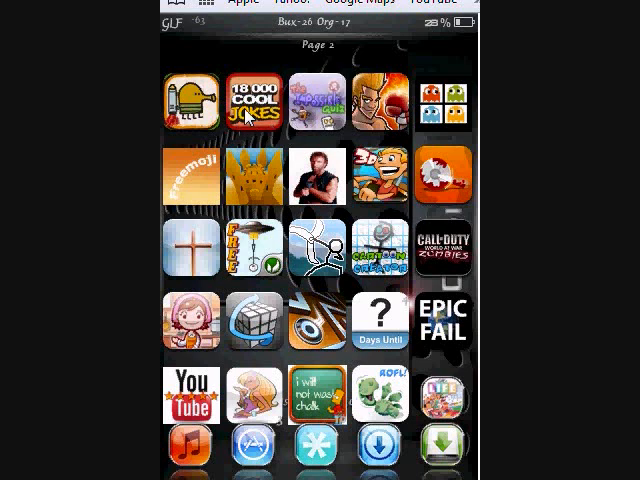
{"action": "mouse_move", "coordinate": [258, 185]}
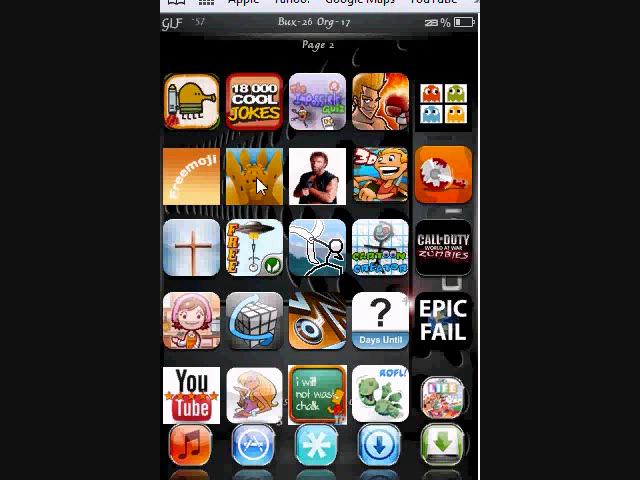
{"action": "mouse_move", "coordinate": [371, 180]}
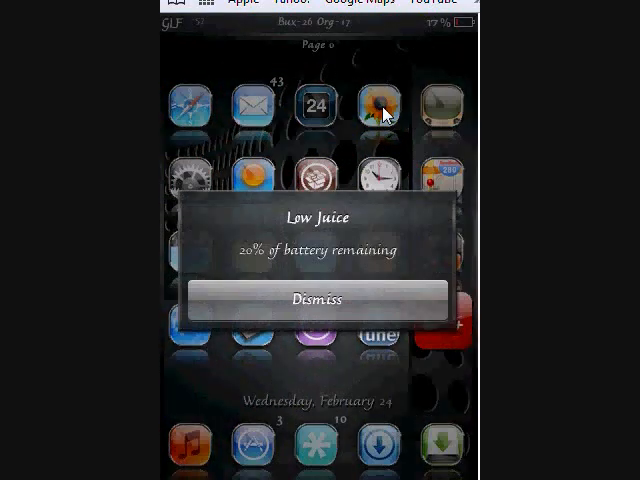
Dismiss the Low Juice battery alert on the mirrored iPod's first home page.
{"action": "left_click", "coordinate": [316, 298]}
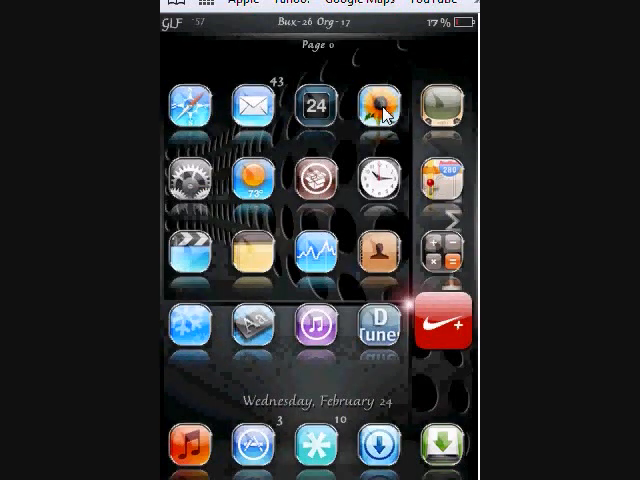